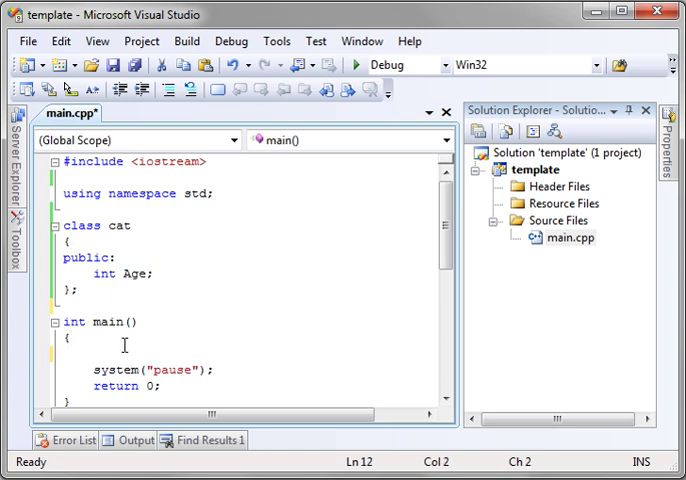
Declare cat *mCat = new cat in main and set its Age to 0.
{"action": "type", "text": "cat"}
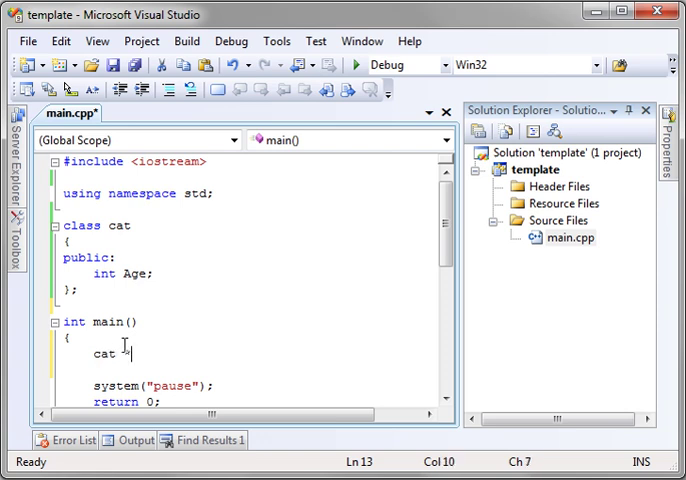
{"action": "type", "text": "mCat"}
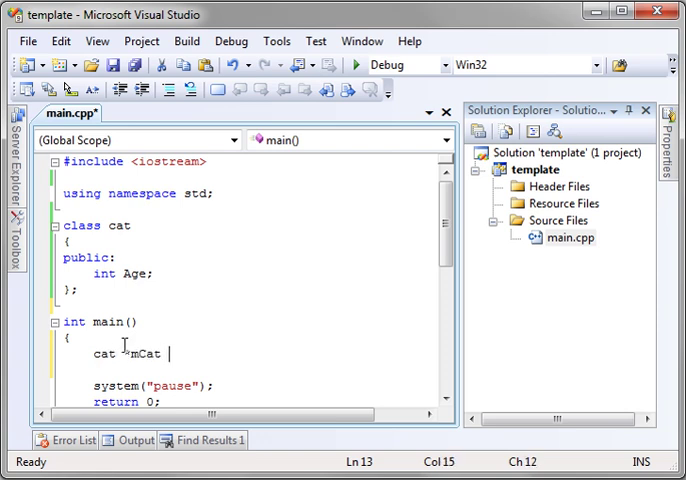
{"action": "type", "text": "= new cat;"}
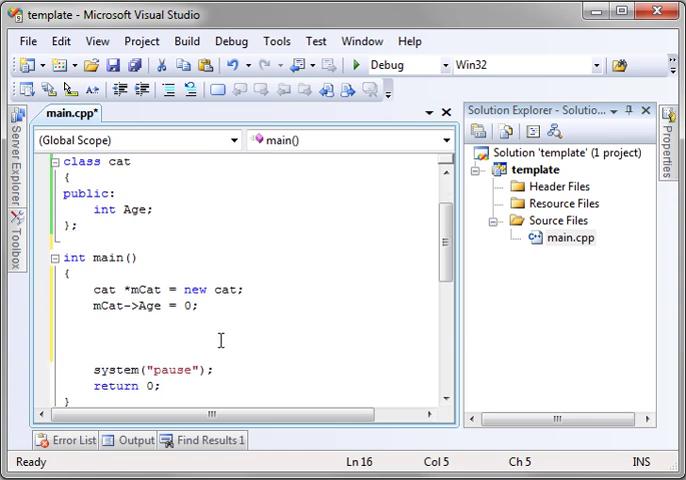
Print the cat's age with cout << mCat->Age << endl.
{"action": "type", "text": "cout <<"}
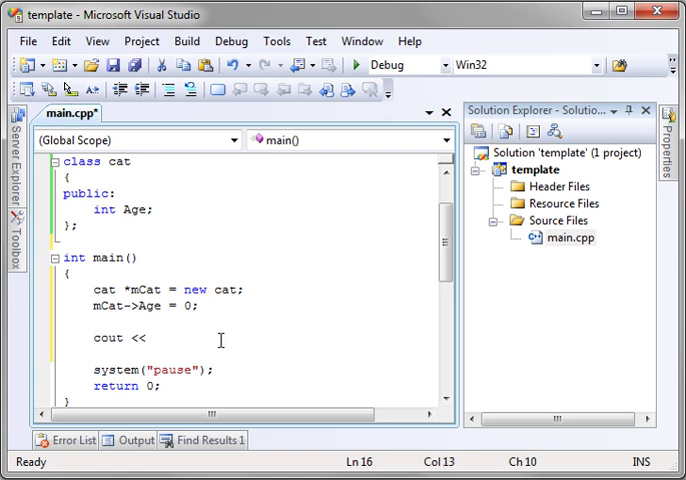
{"action": "type", "text": "mCa"}
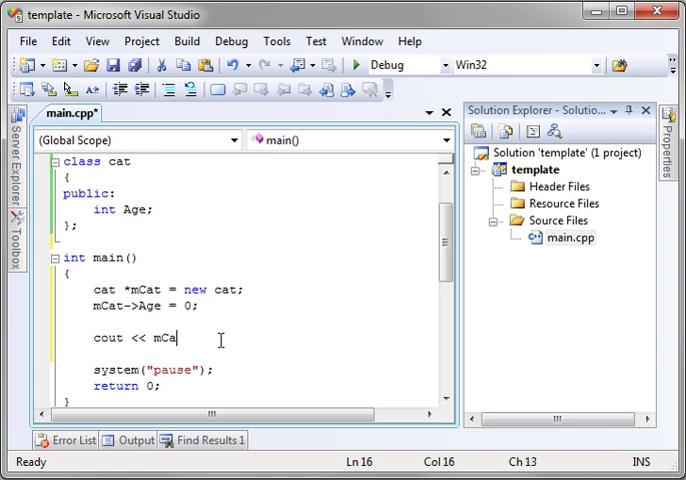
{"action": "type", "text": "t->"}
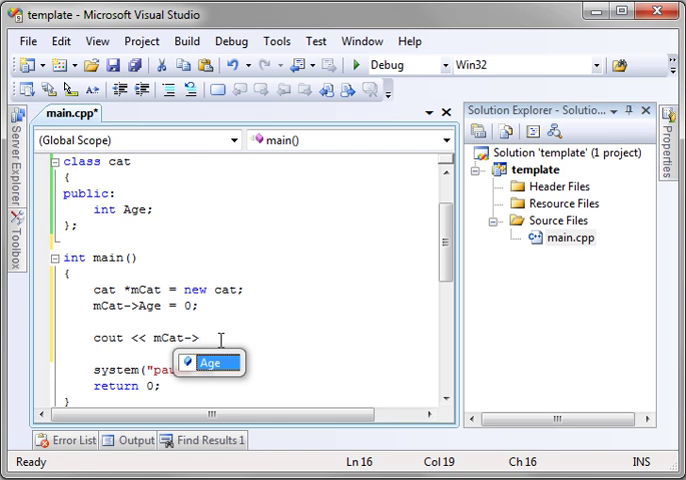
{"action": "type", "text": "Age << endl;"}
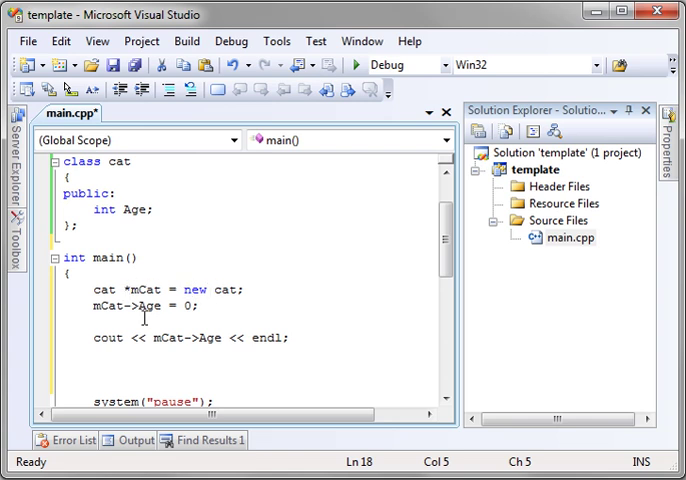
Add delete mCat; below the cout line in main.
{"action": "type", "text": "delete"}
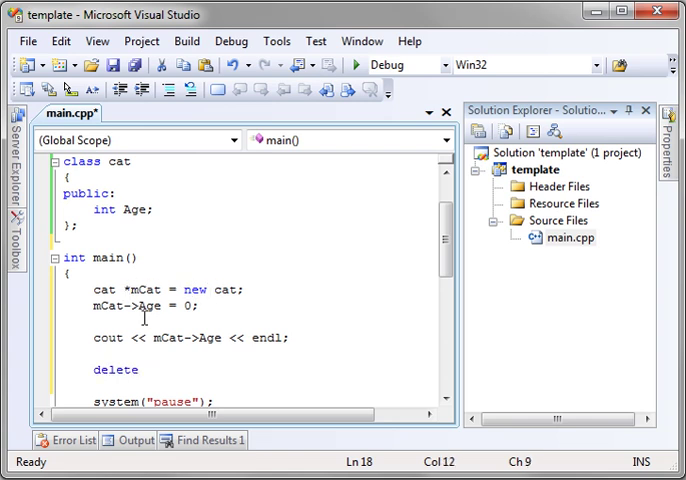
{"action": "type", "text": "mCat;"}
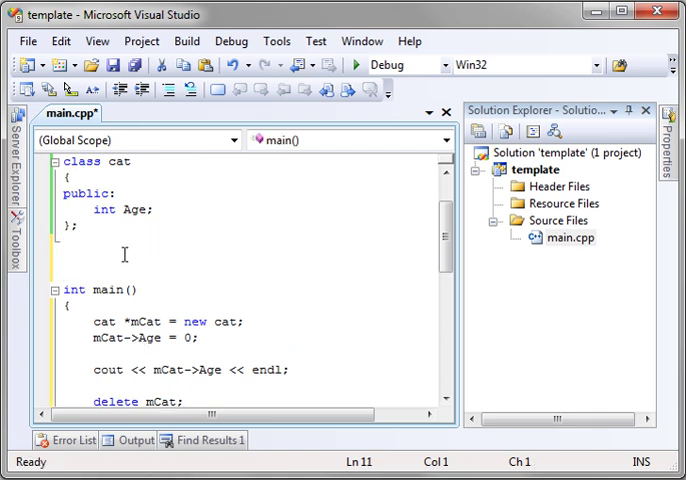
Write void DoSetAge(cat *pCat, int mAge) whose body sets pCat->Age = mAge.
{"action": "type", "text": "void DoSetA"}
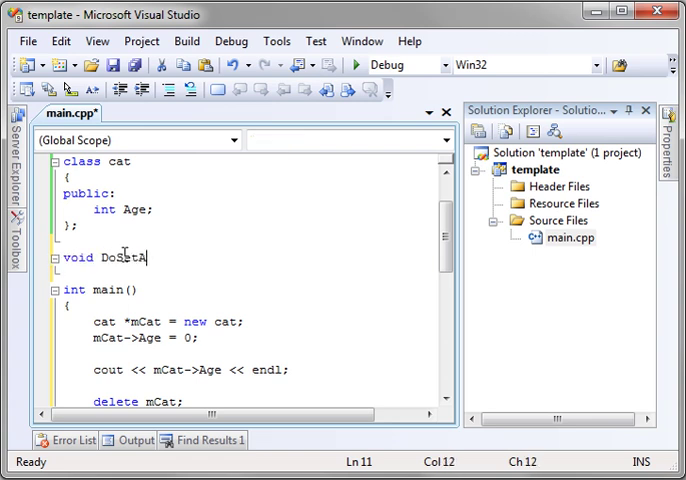
{"action": "type", "text": "ge("}
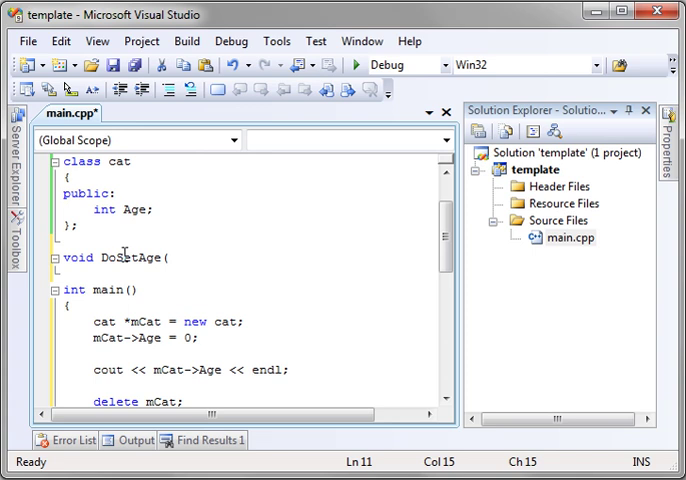
{"action": "type", "text": "cat"}
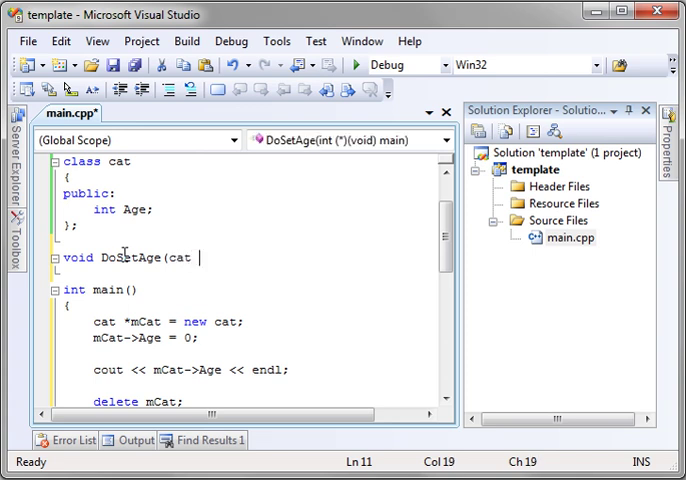
{"action": "type", "text": "*"}
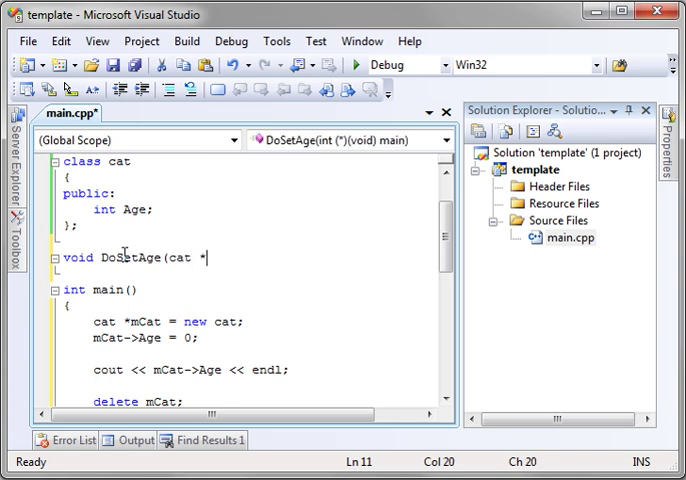
{"action": "type", "text": "zCat)"}
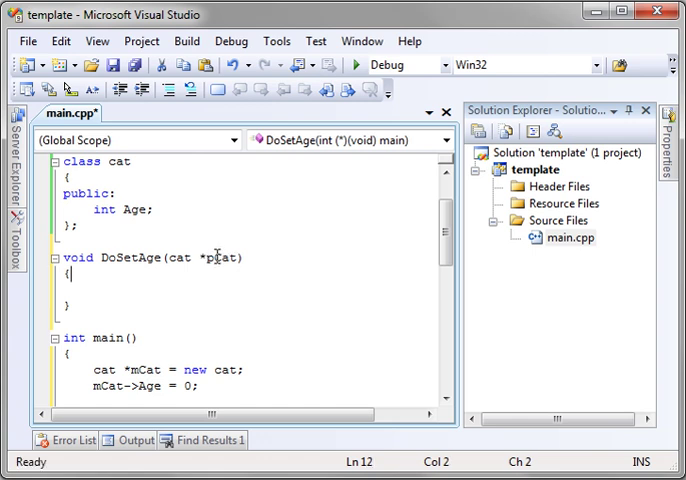
{"action": "scroll", "scroll_direction": "down", "scroll_amount": 3}
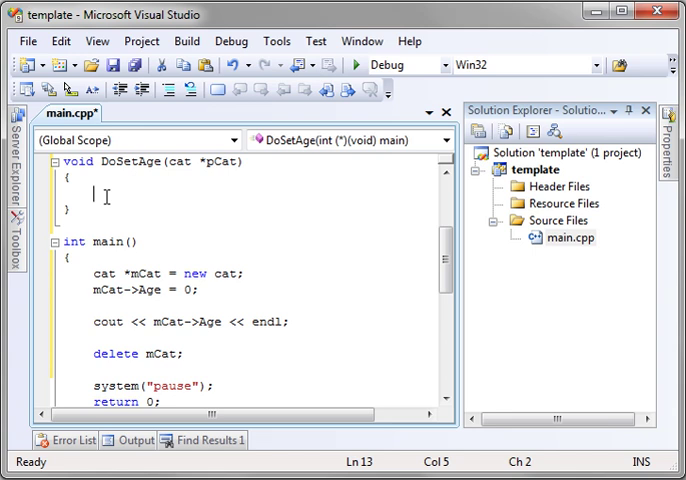
{"action": "type", "text": "pCat->Age"}
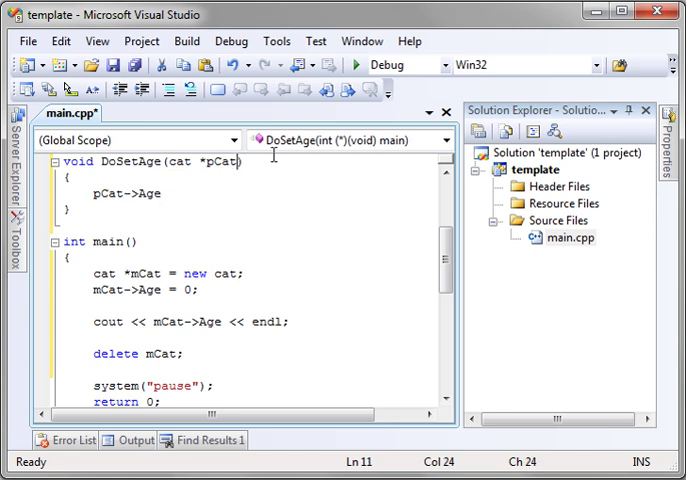
{"action": "type", "text": ", int"}
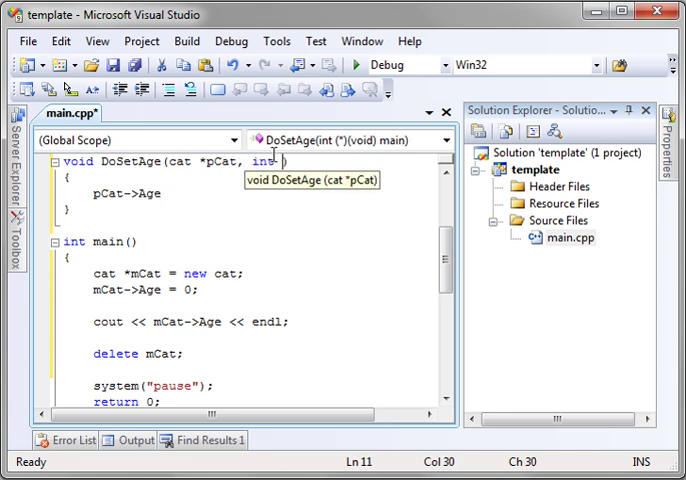
{"action": "type", "text": "mA"}
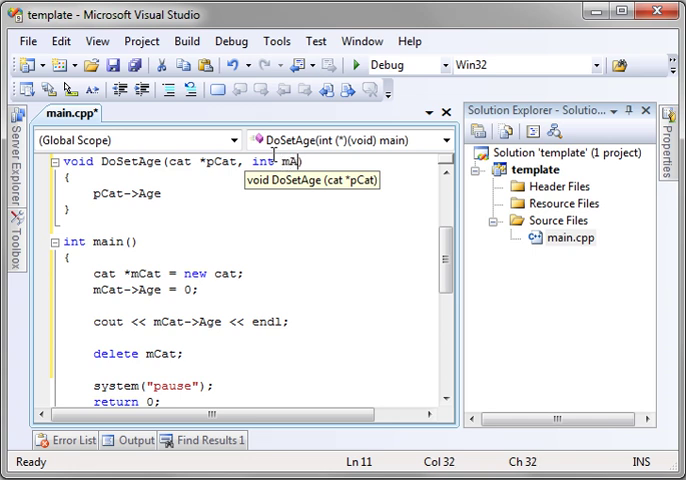
{"action": "double_click", "coordinate": [293, 161]}
{"action": "type", "text": " ="}
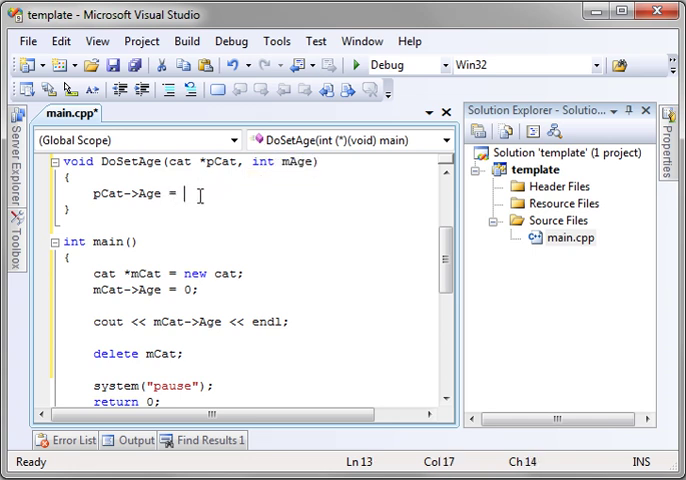
{"action": "type", "text": "mAge;"}
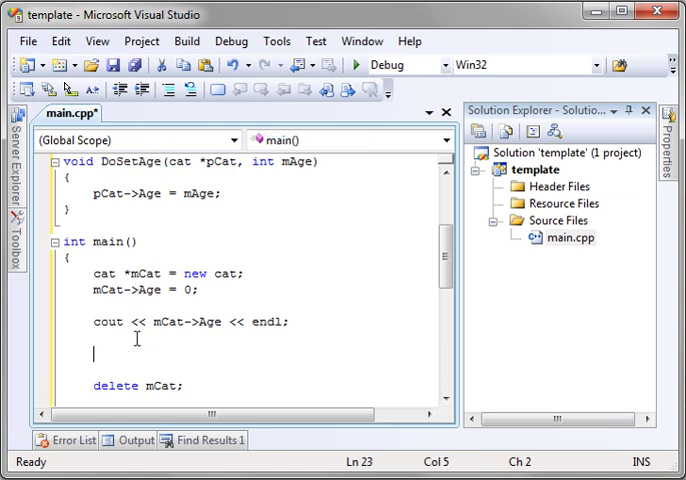
Add DoSetAge(mCat,12); in main before the second age print line.
{"action": "type", "text": "DoSetAge("}
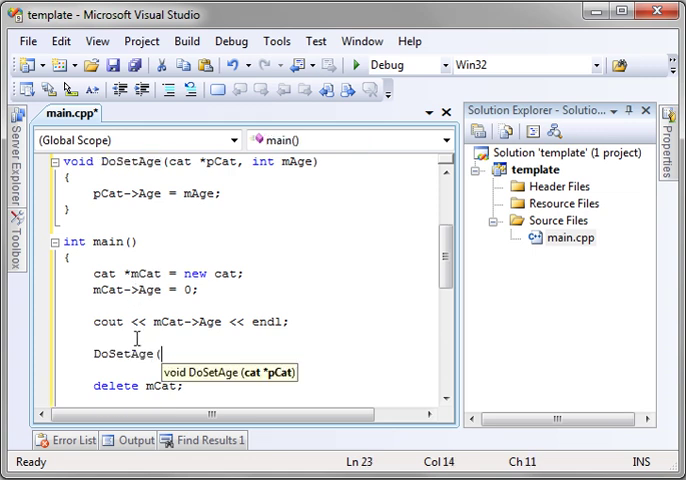
{"action": "type", "text": "mCat"}
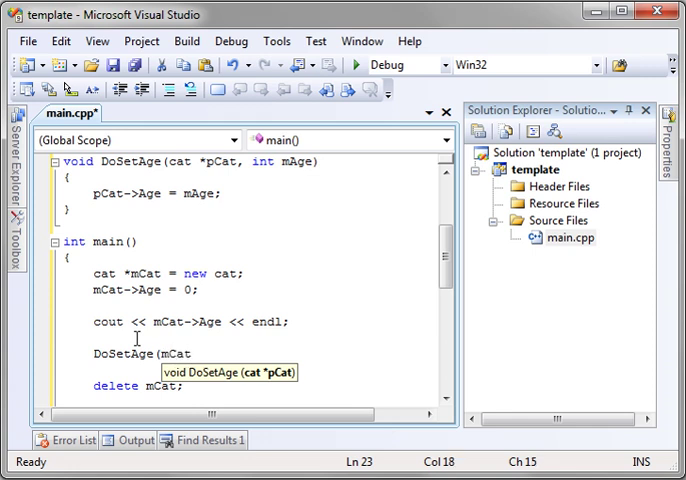
{"action": "type", "text": ","}
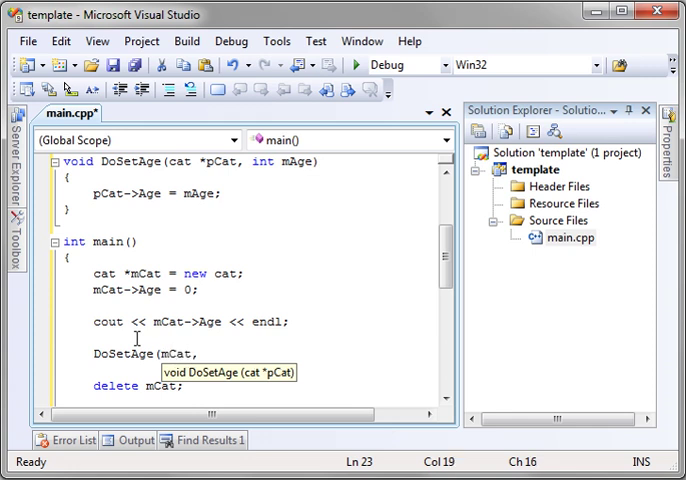
{"action": "type", "text": "12);"}
{"action": "type", "text": "cout << mCat->Age << endl;"}
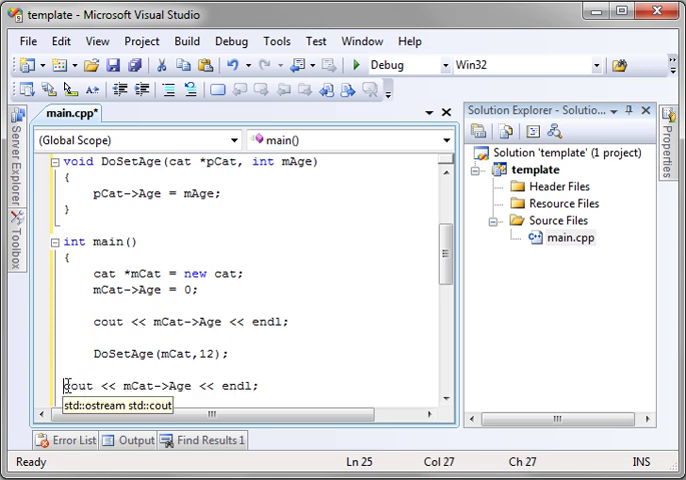
{"action": "left_click", "coordinate": [240, 291]}
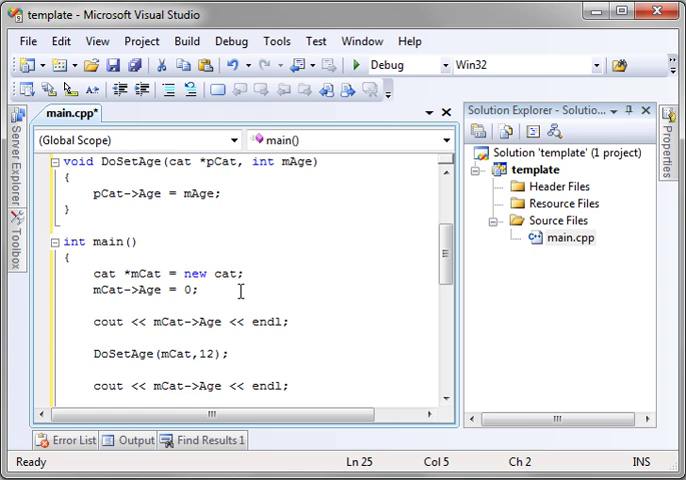
{"action": "scroll", "scroll_direction": "down", "scroll_amount": 3}
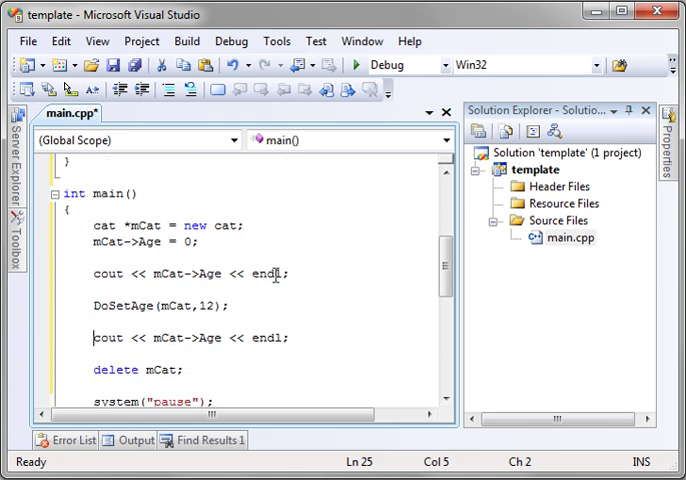
{"action": "scroll", "scroll_direction": "down", "scroll_amount": 3}
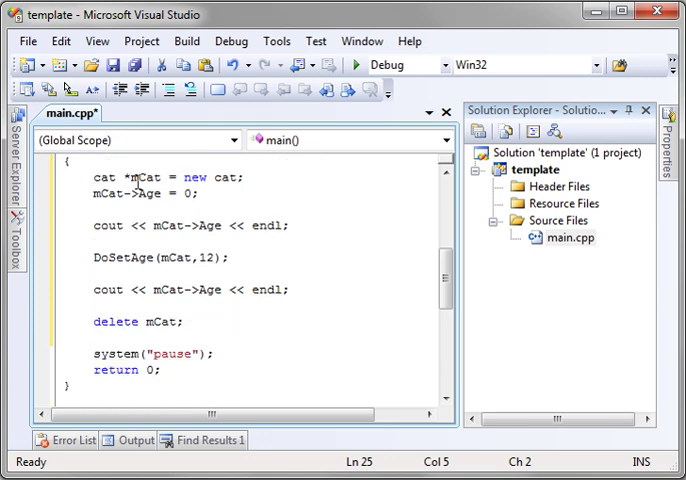
{"action": "double_click", "coordinate": [160, 177]}
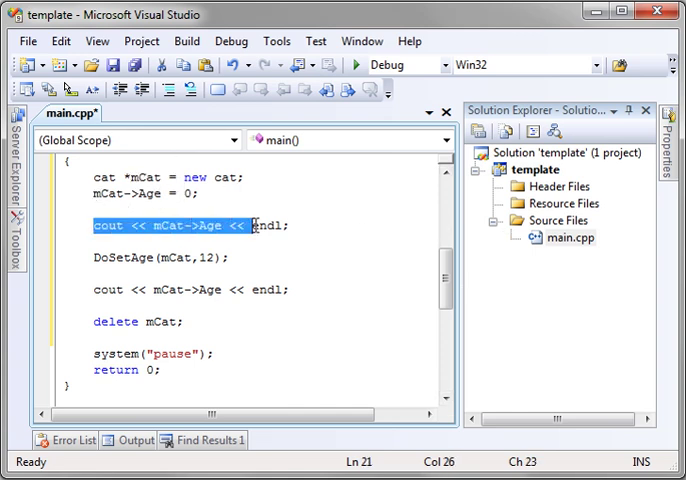
{"action": "double_click", "coordinate": [115, 257]}
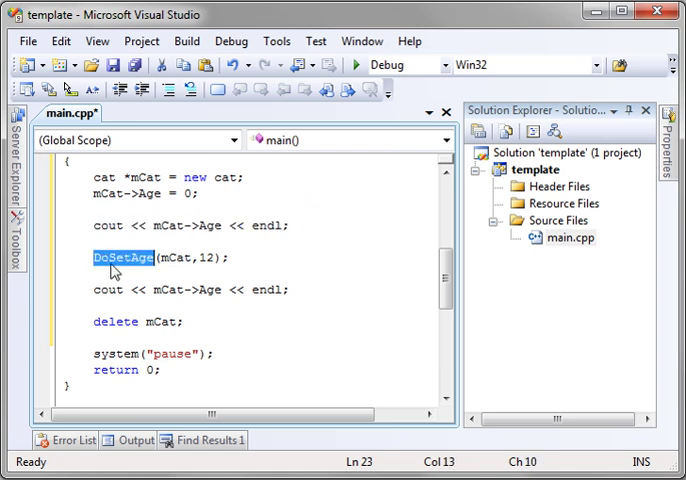
{"action": "double_click", "coordinate": [167, 257]}
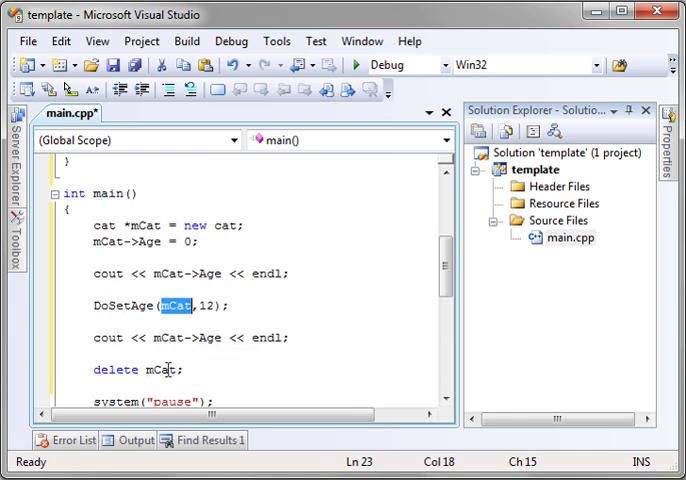
{"action": "scroll", "scroll_direction": "up", "scroll_amount": 3}
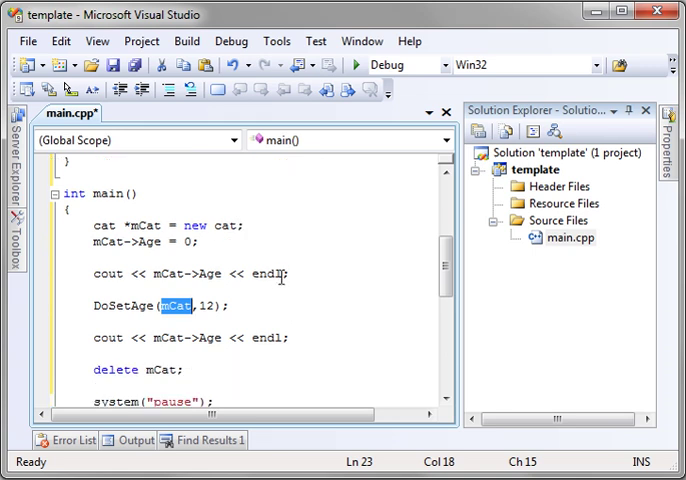
{"action": "scroll", "scroll_direction": "down", "scroll_amount": 3}
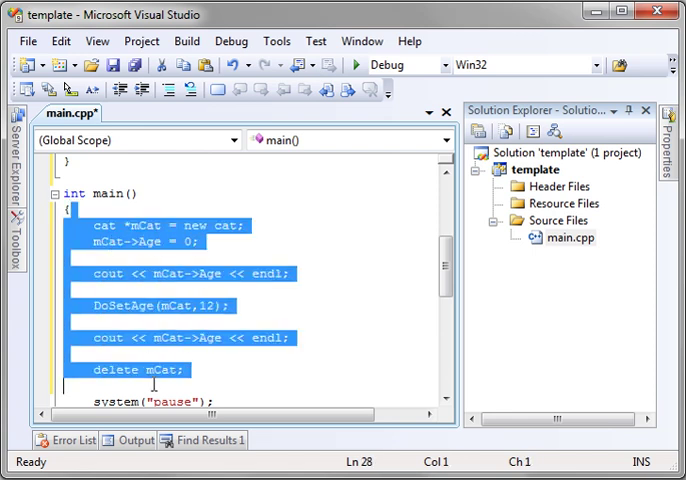
{"action": "mouse_move", "coordinate": [183, 213]}
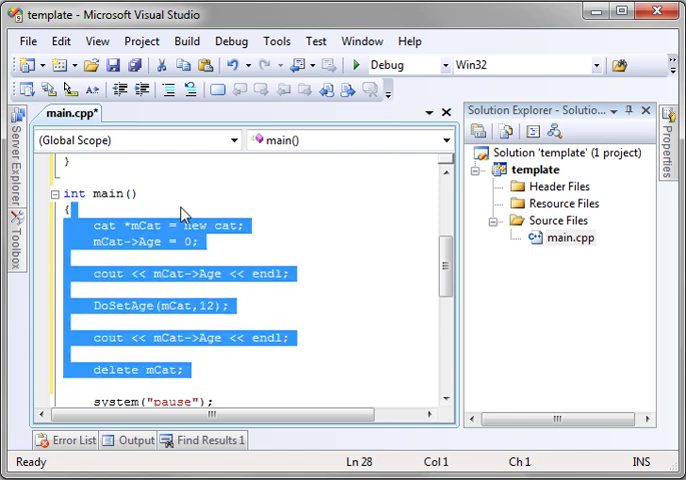
{"action": "mouse_move", "coordinate": [113, 336]}
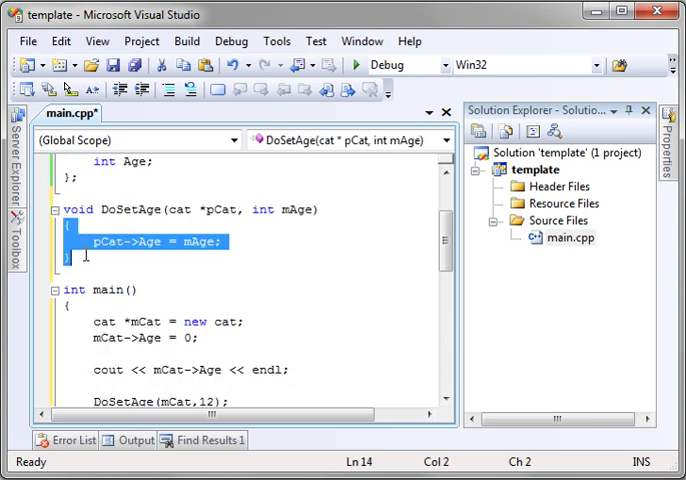
{"action": "mouse_move", "coordinate": [197, 245]}
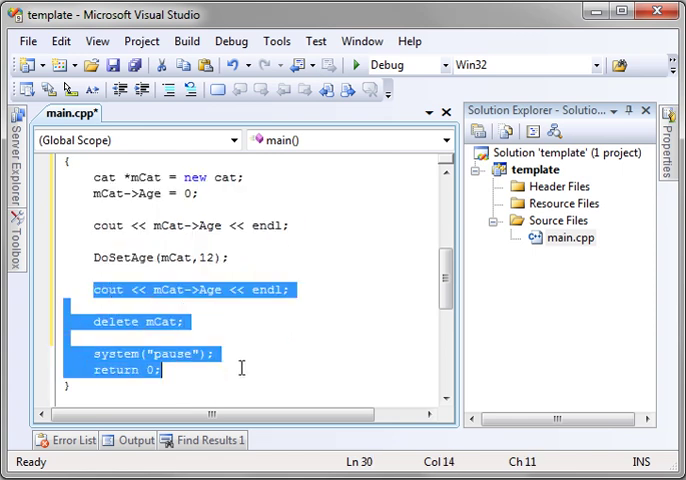
{"action": "scroll", "scroll_direction": "up", "scroll_amount": 3}
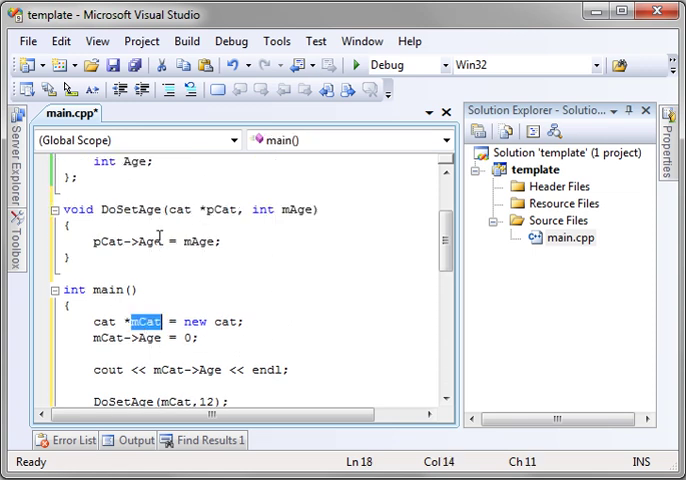
{"action": "type", "text": "mCat"}
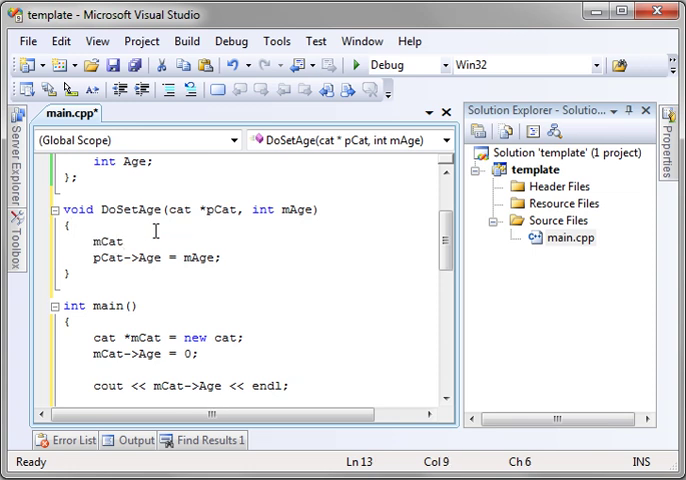
{"action": "type", "text": "->"}
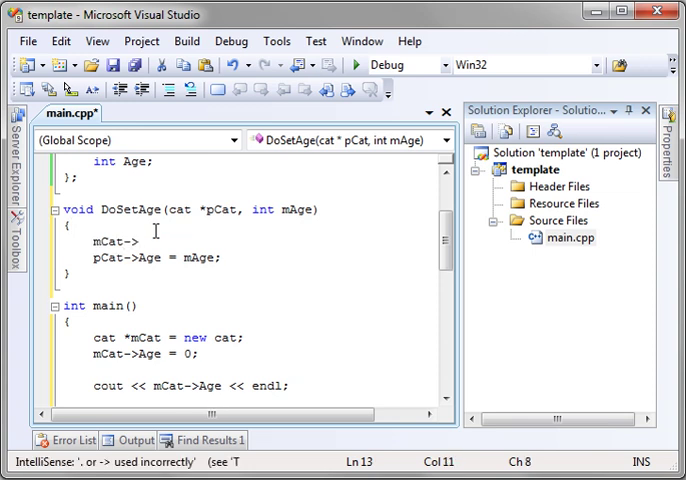
{"action": "type", "text": "Age ="}
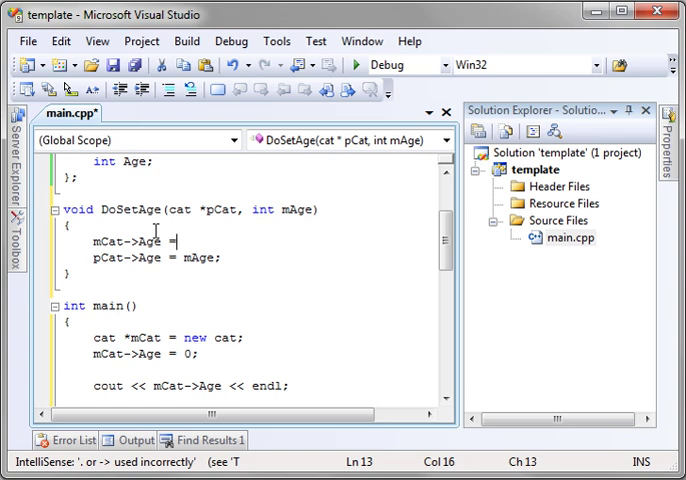
{"action": "type", "text": "99;"}
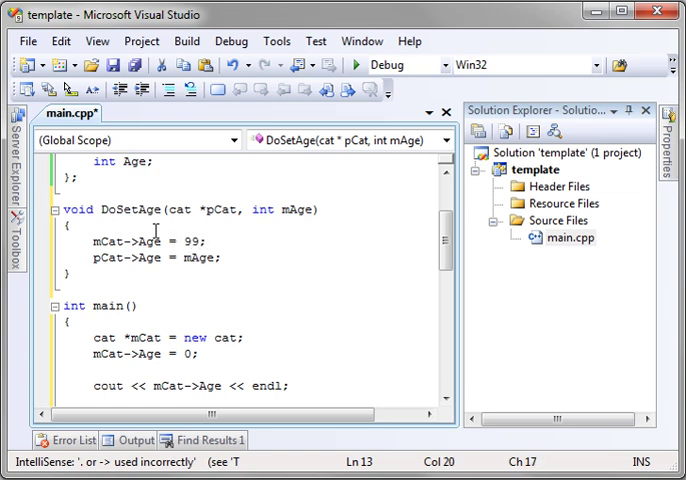
{"action": "left_click", "coordinate": [351, 64]}
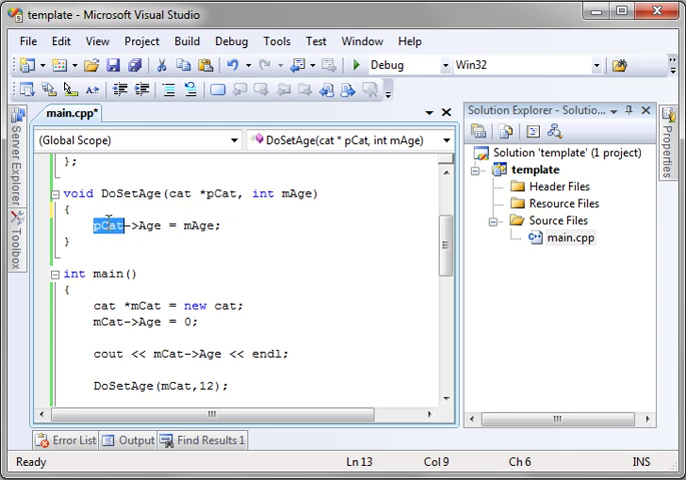
Extend the first cout to print mCat->Age, then " at ", then mCat before endl.
{"action": "double_click", "coordinate": [145, 226]}
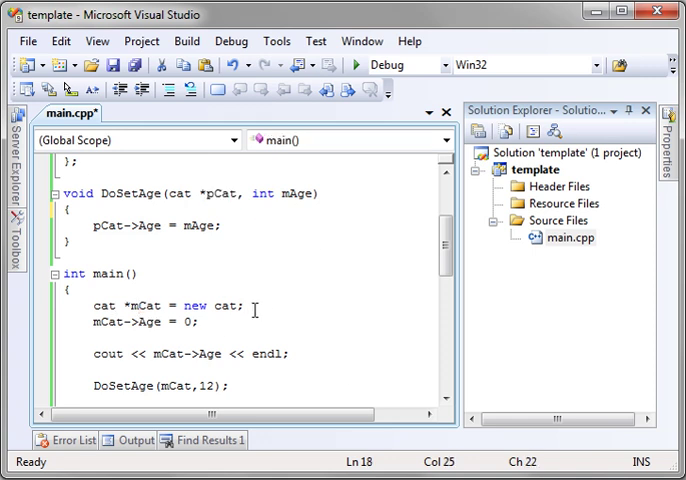
{"action": "left_click", "coordinate": [225, 353]}
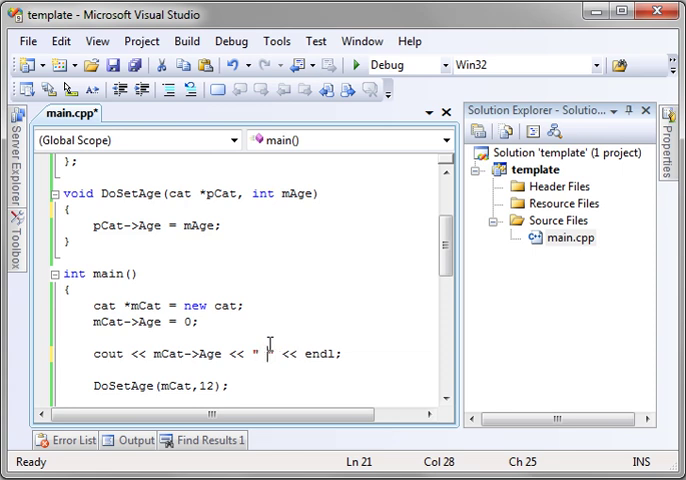
{"action": "type", "text": "at"}
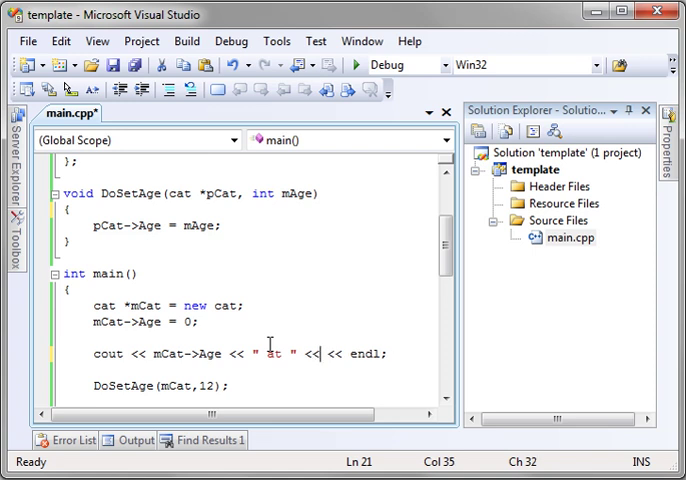
{"action": "type", "text": "mCat"}
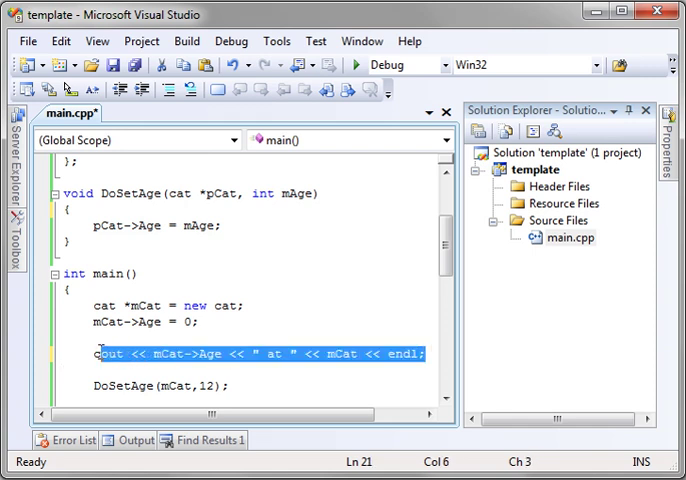
{"action": "left_click", "coordinate": [255, 227]}
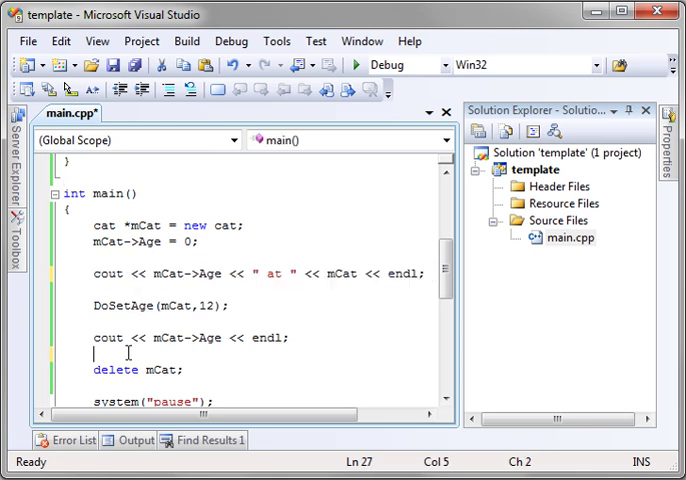
Paste cout << mCat->Age << " at " << mCat << endl;, build, and decline the old build.
{"action": "type", "text": "cout << mCat->Age << \" at \" << mCat << endl;"}
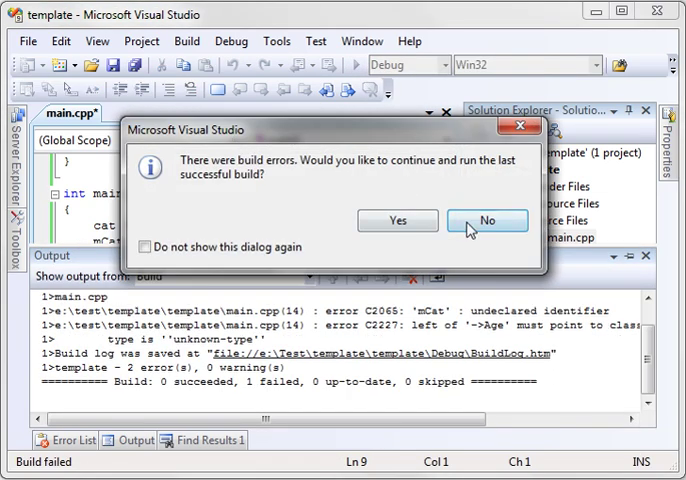
{"action": "left_click", "coordinate": [487, 220]}
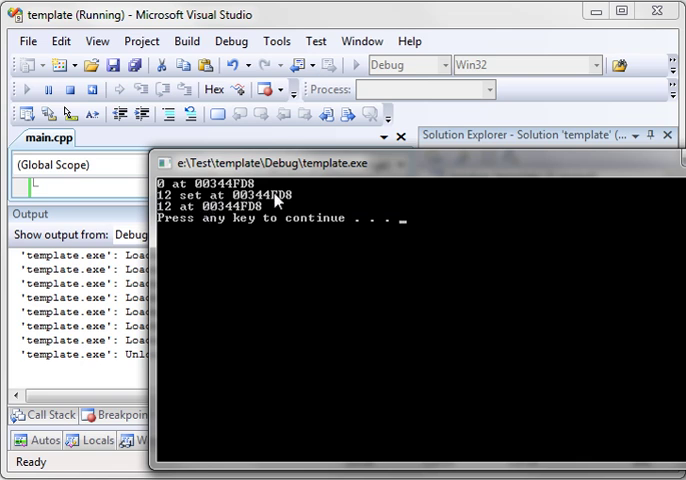
{"action": "mouse_move", "coordinate": [180, 218]}
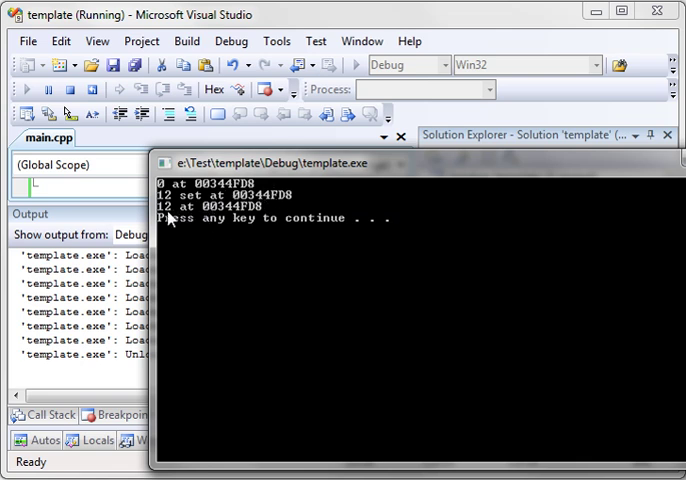
{"action": "mouse_move", "coordinate": [250, 215]}
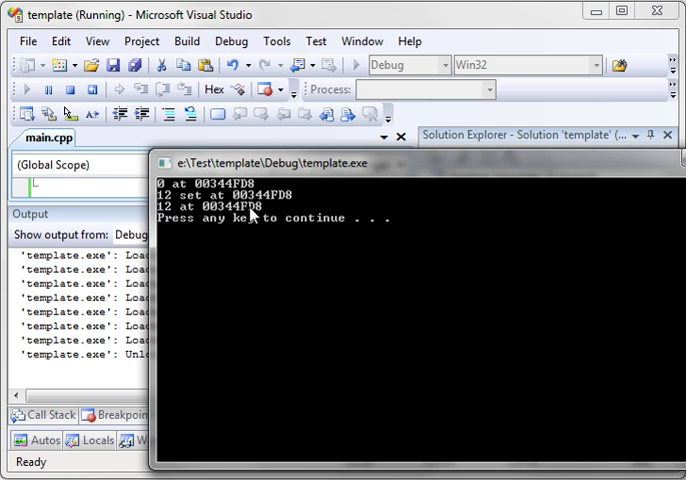
{"action": "mouse_move", "coordinate": [253, 215]}
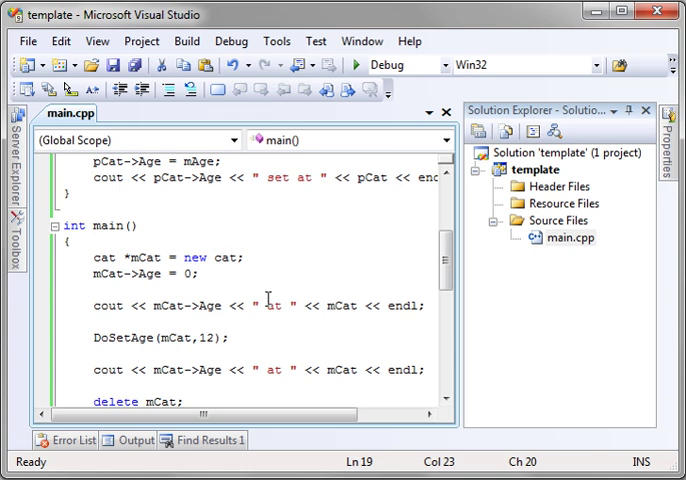
{"action": "mouse_move", "coordinate": [385, 310]}
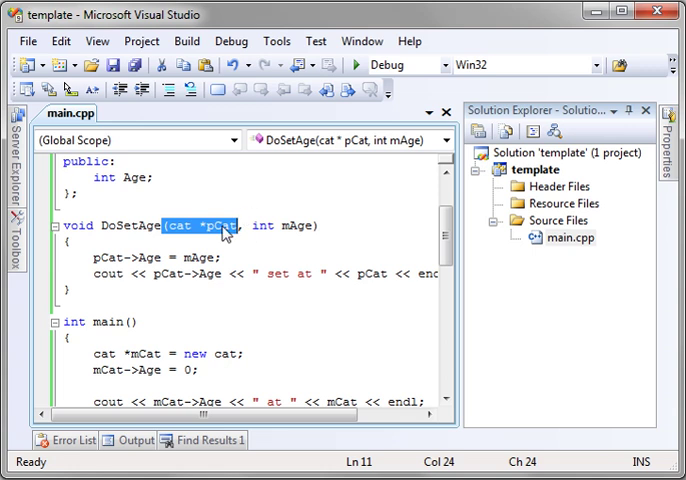
Remove the * before pCat so DoSetAge's parameter reads cat pCat.
{"action": "left_click", "coordinate": [204, 225]}
{"action": "type", "text": "&"}
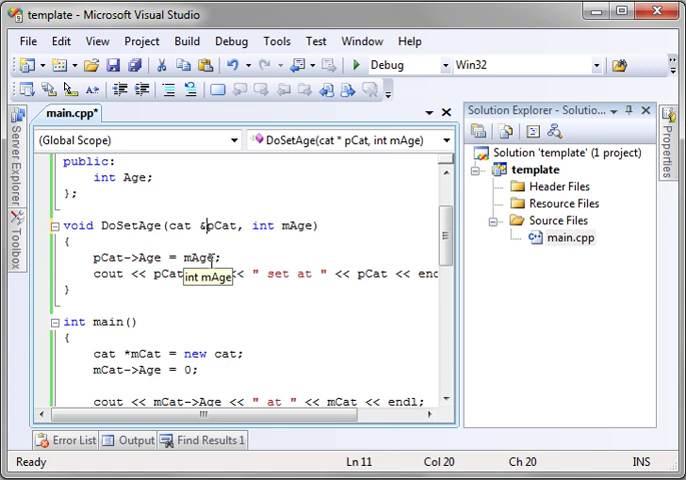
{"action": "key", "text": "Backspace"}
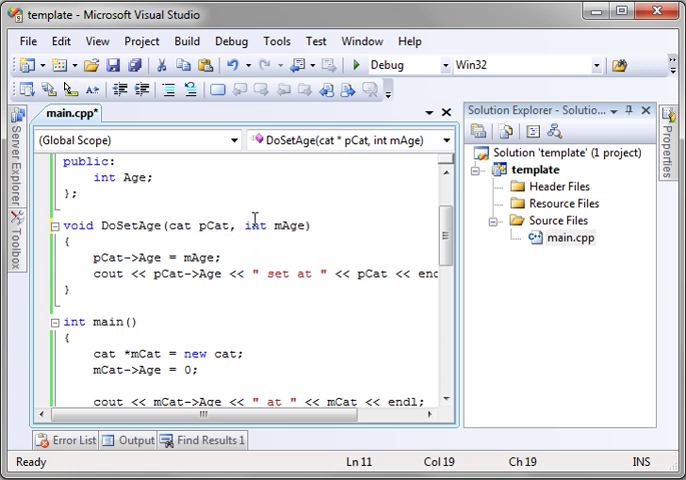
{"action": "scroll", "scroll_direction": "down", "scroll_amount": 3}
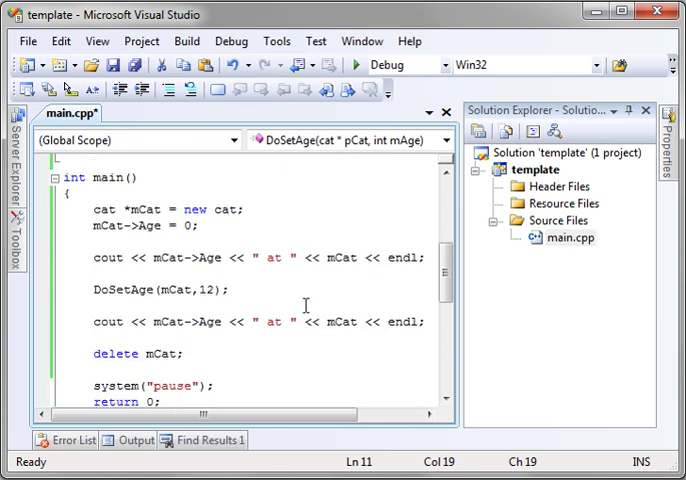